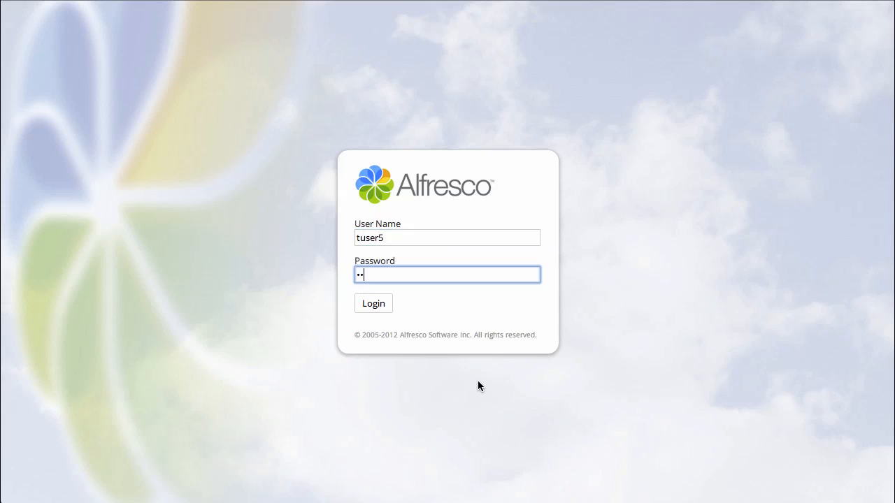
Sign in to Alfresco Share and land on the personal dashboard.
{"action": "left_click", "coordinate": [373, 302]}
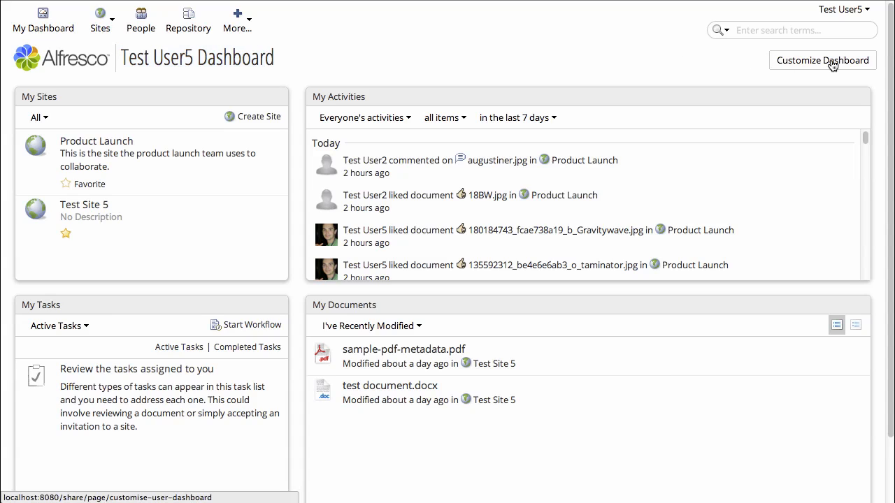
Switch the personal dashboard to the 'Three columns: wide centre' layout.
{"action": "left_click", "coordinate": [822, 60]}
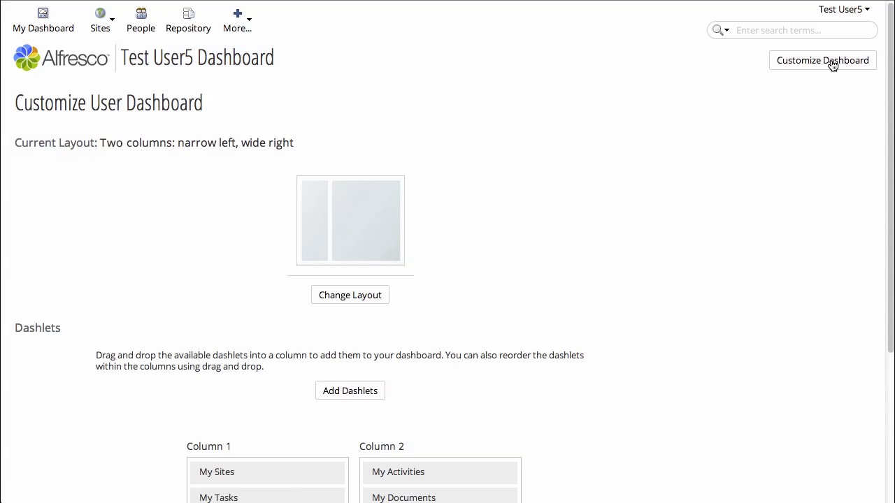
{"action": "scroll", "scroll_direction": "down", "scroll_amount": 3}
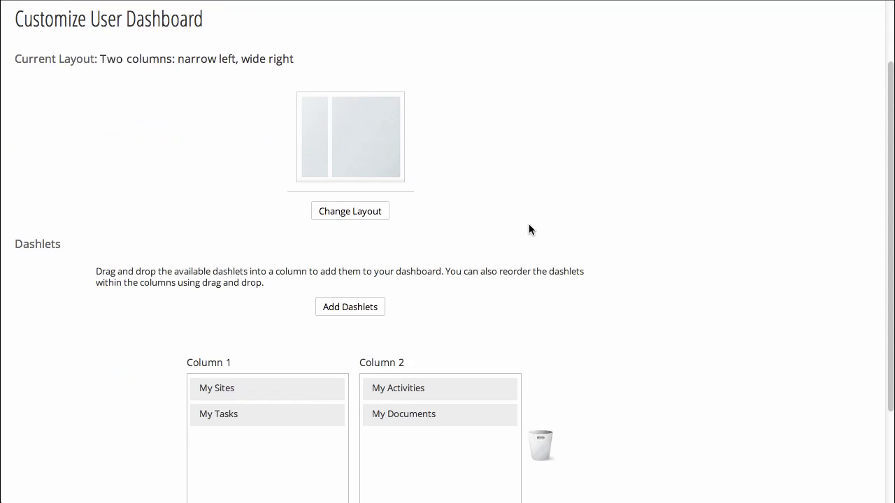
{"action": "left_click", "coordinate": [350, 210]}
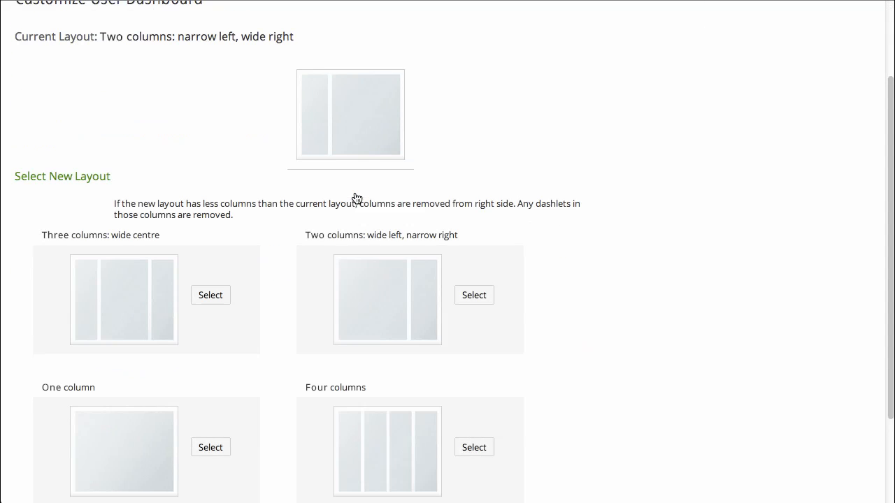
{"action": "scroll", "scroll_direction": "down", "scroll_amount": 3}
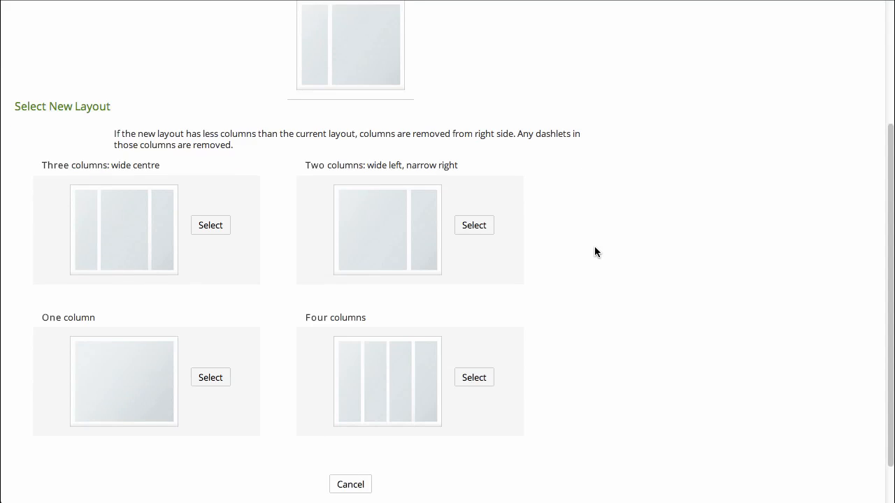
{"action": "mouse_move", "coordinate": [209, 231]}
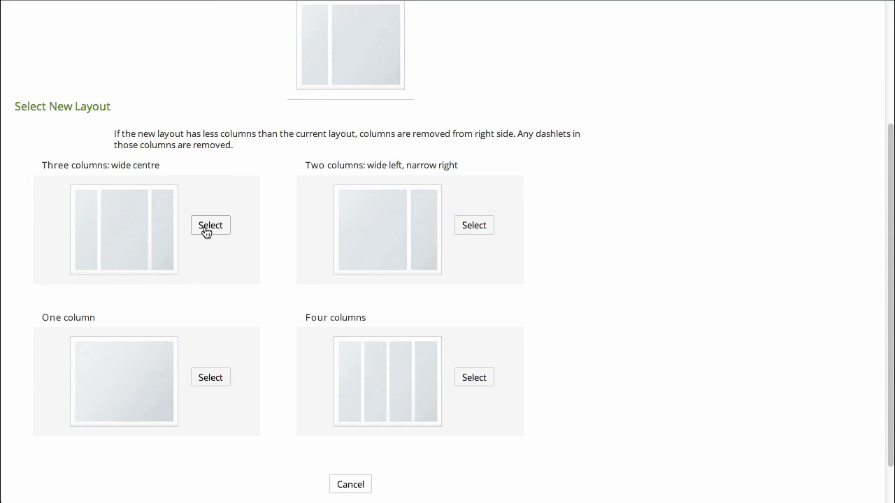
{"action": "left_click", "coordinate": [210, 223]}
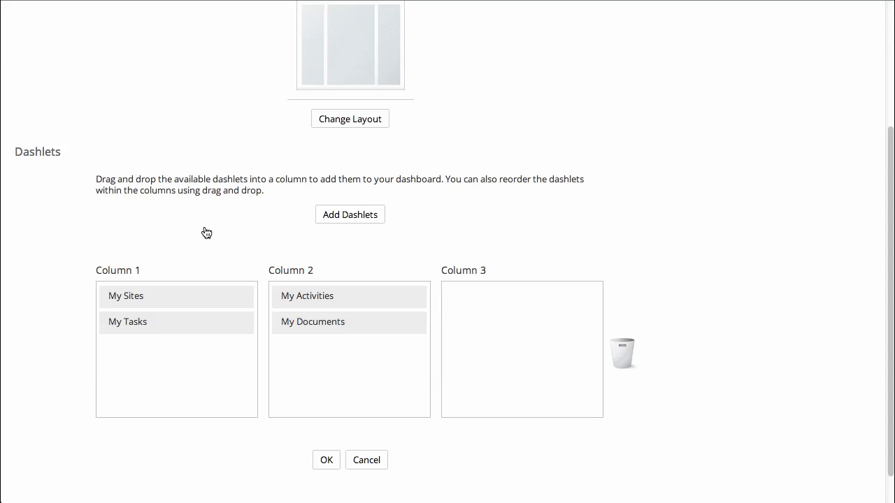
{"action": "mouse_move", "coordinate": [361, 227]}
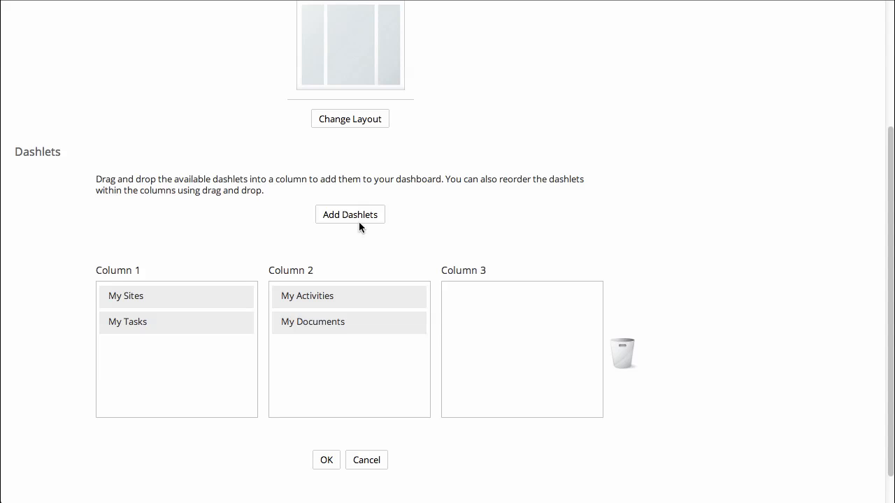
Add Saved Search to Column 3 and Web View atop Column 2, then save the arrangement.
{"action": "left_click", "coordinate": [350, 216]}
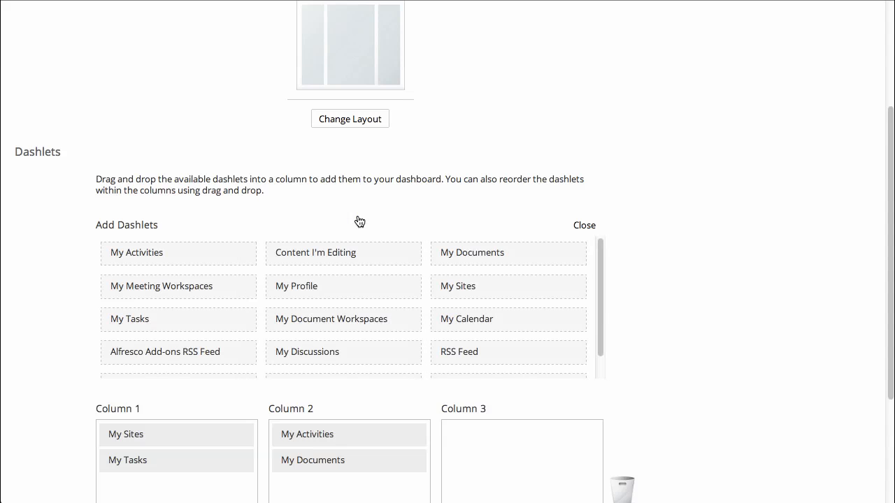
{"action": "scroll", "scroll_direction": "down", "scroll_amount": 3}
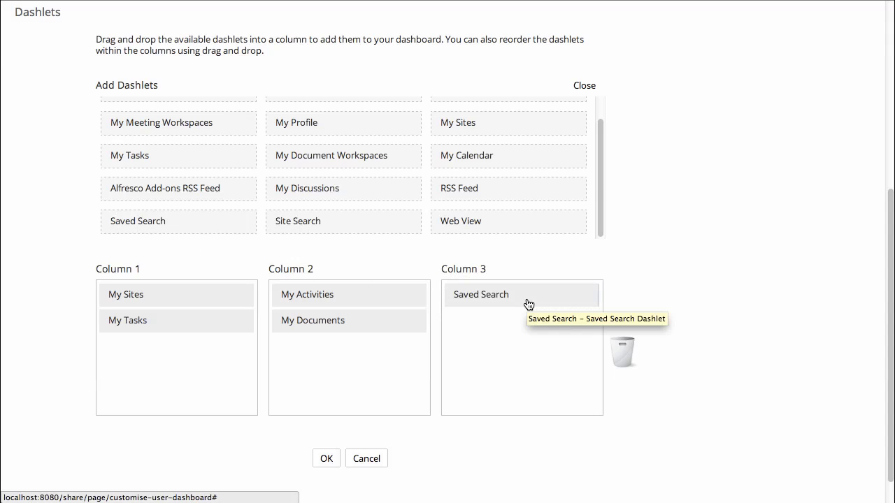
{"action": "left_click_drag", "start_coordinate": [461, 221], "coordinate": [439, 271]}
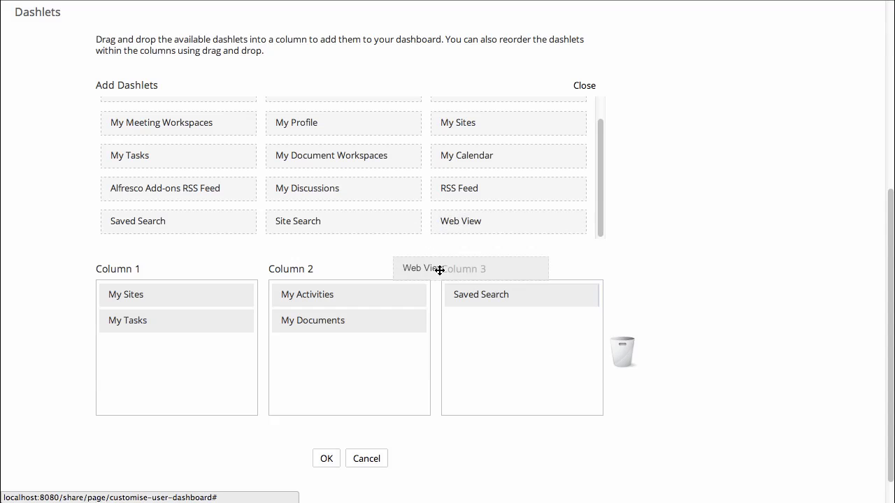
{"action": "left_click_drag", "start_coordinate": [439, 268], "coordinate": [335, 347]}
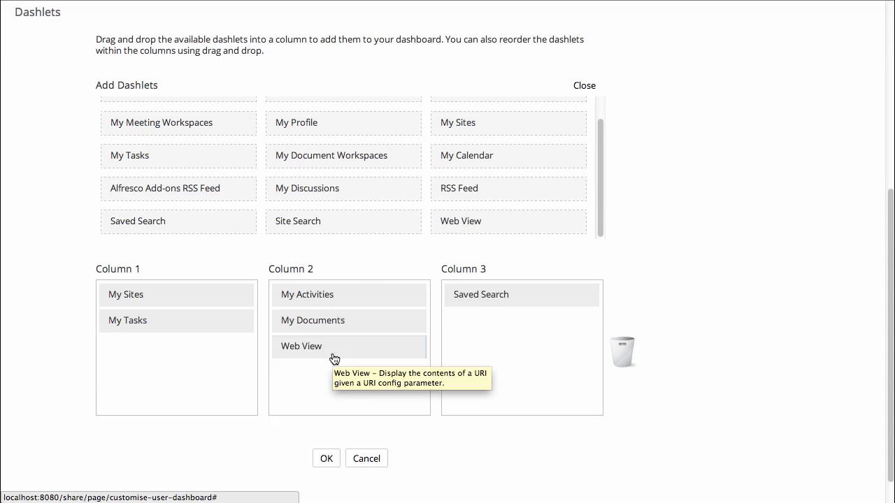
{"action": "mouse_move", "coordinate": [347, 348]}
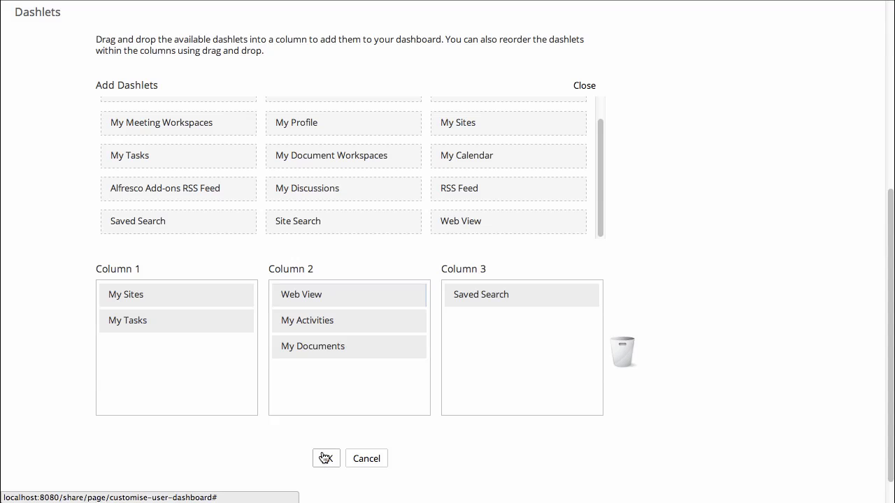
{"action": "left_click", "coordinate": [326, 459]}
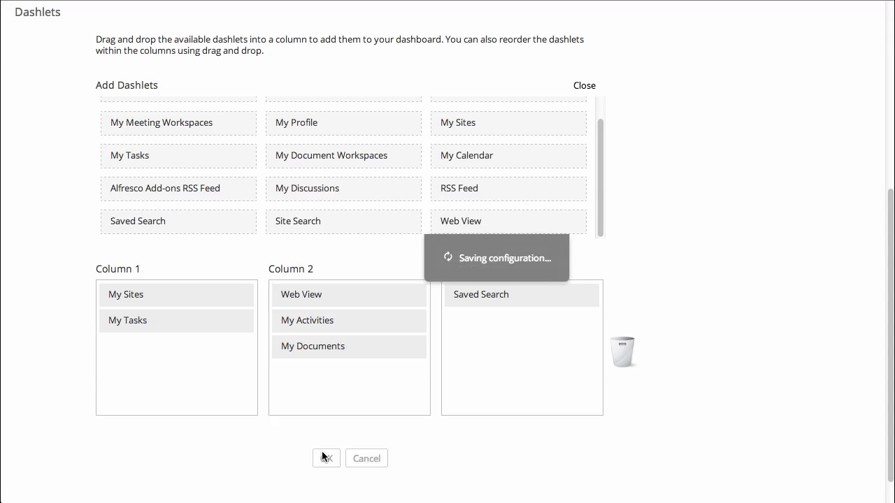
{"action": "left_click", "coordinate": [325, 459]}
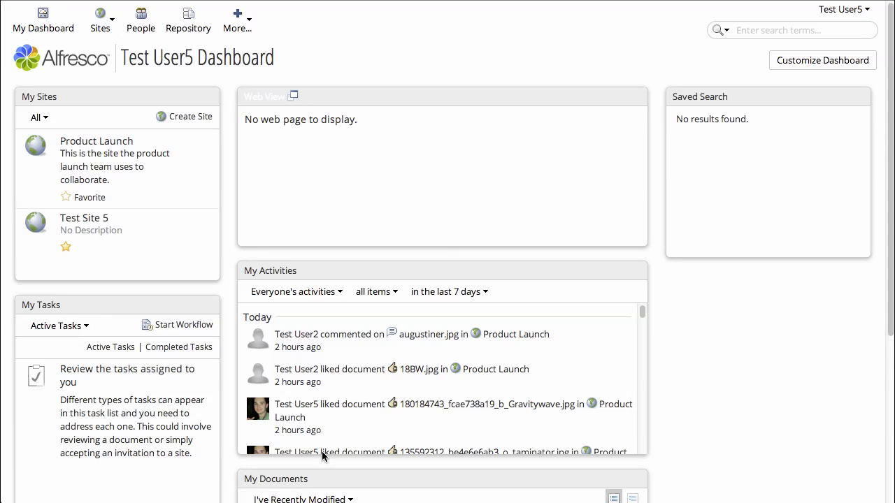
{"action": "mouse_move", "coordinate": [431, 210]}
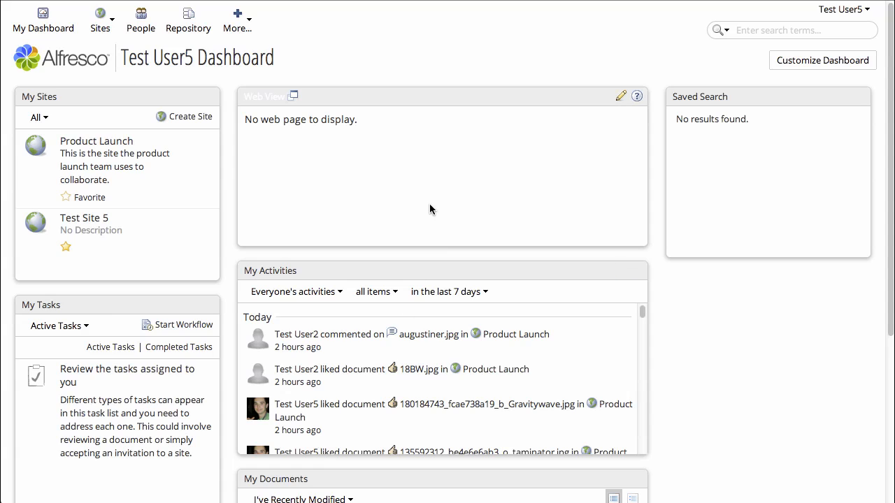
{"action": "mouse_move", "coordinate": [618, 98]}
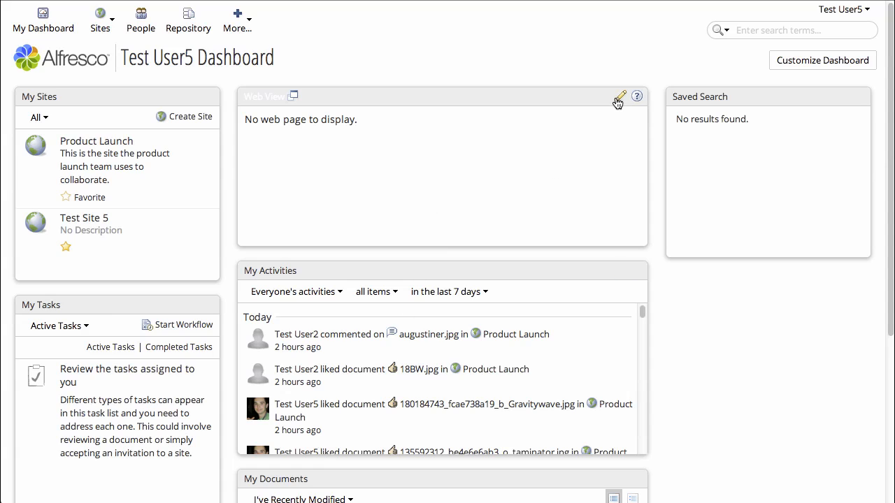
{"action": "left_click", "coordinate": [620, 96]}
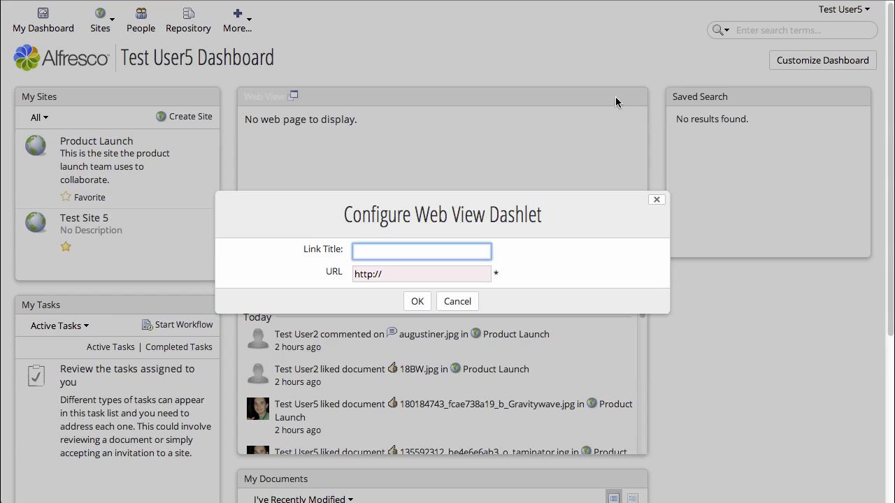
{"action": "type", "text": "ECM Architect"}
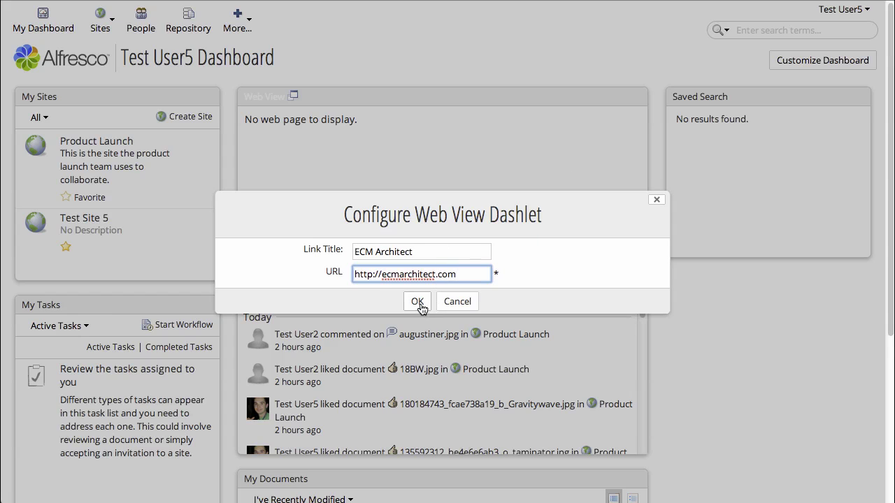
{"action": "left_click", "coordinate": [417, 302]}
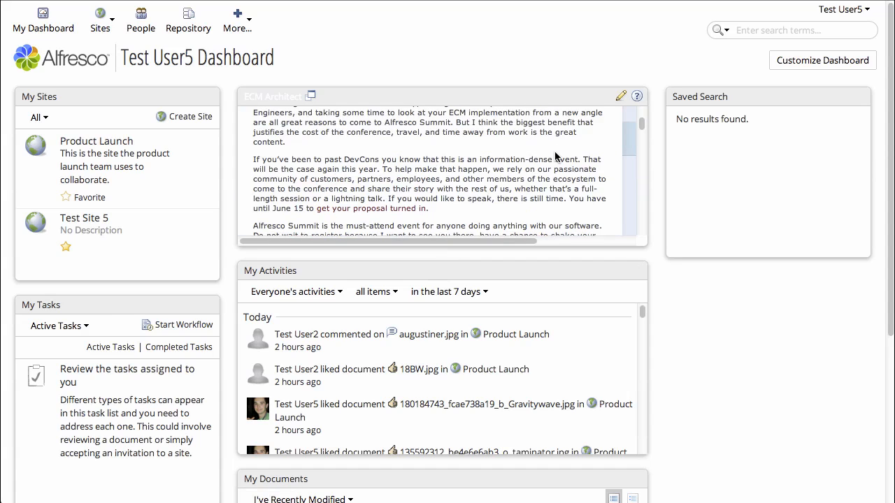
{"action": "scroll", "scroll_direction": "up", "scroll_amount": 3}
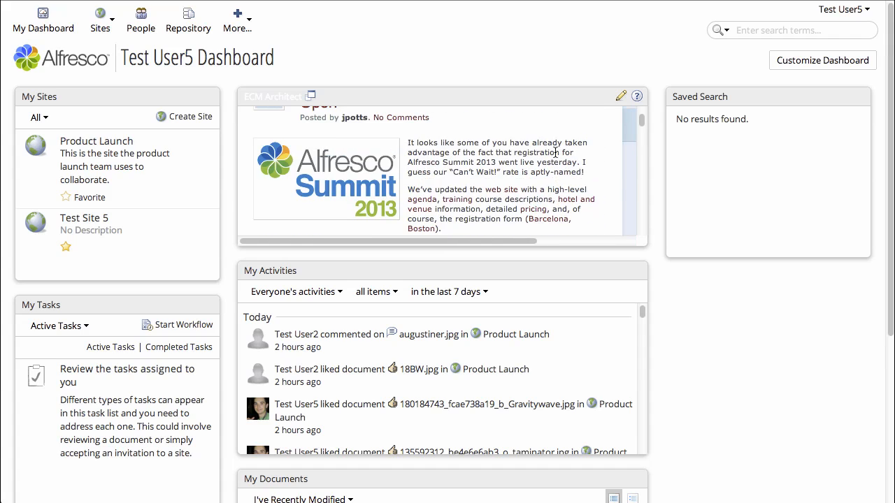
{"action": "scroll", "scroll_direction": "up", "scroll_amount": 3}
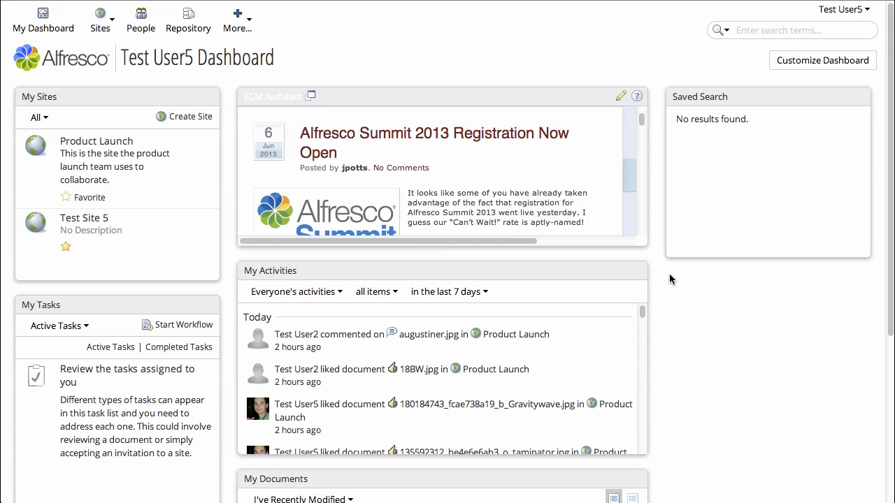
{"action": "mouse_move", "coordinate": [845, 102]}
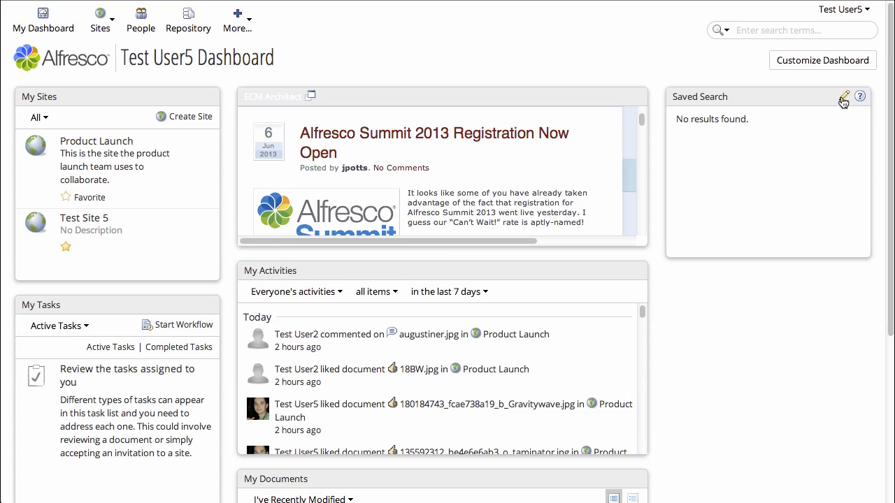
Configure Saved Search with term 'sample' and title 'Sample Docs'.
{"action": "left_click", "coordinate": [844, 97]}
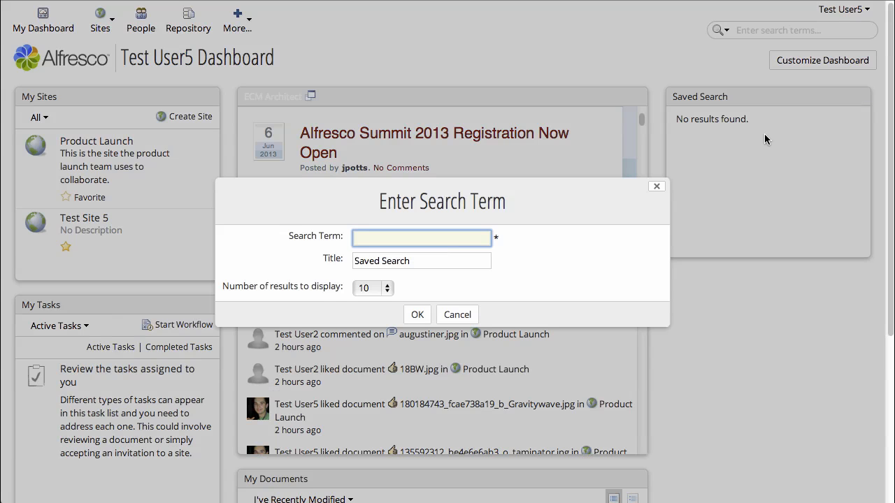
{"action": "type", "text": "sample"}
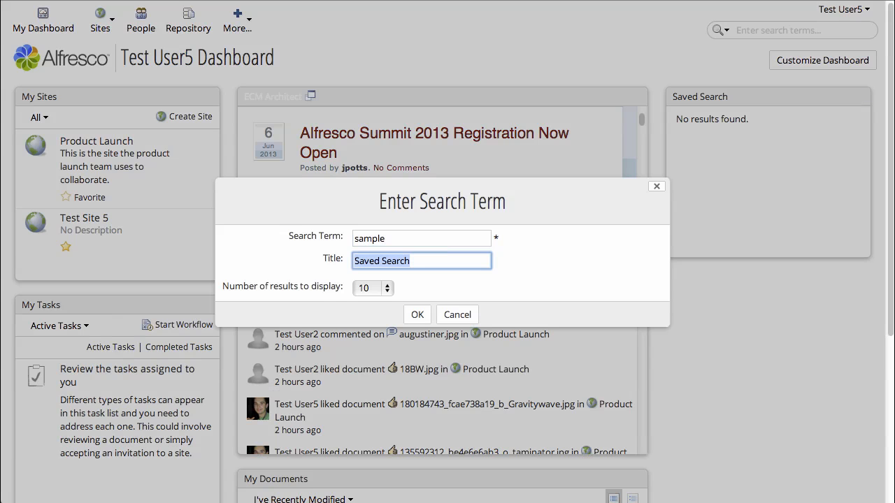
{"action": "type", "text": "Sample Docs"}
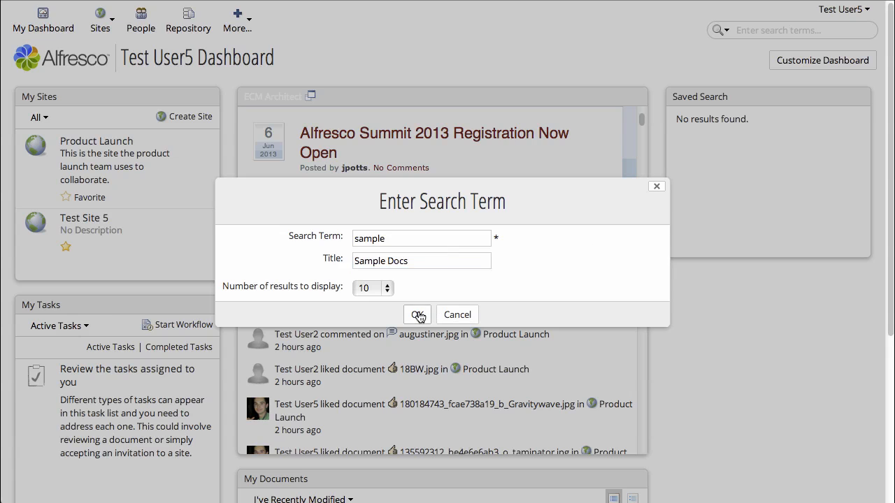
{"action": "left_click", "coordinate": [417, 315]}
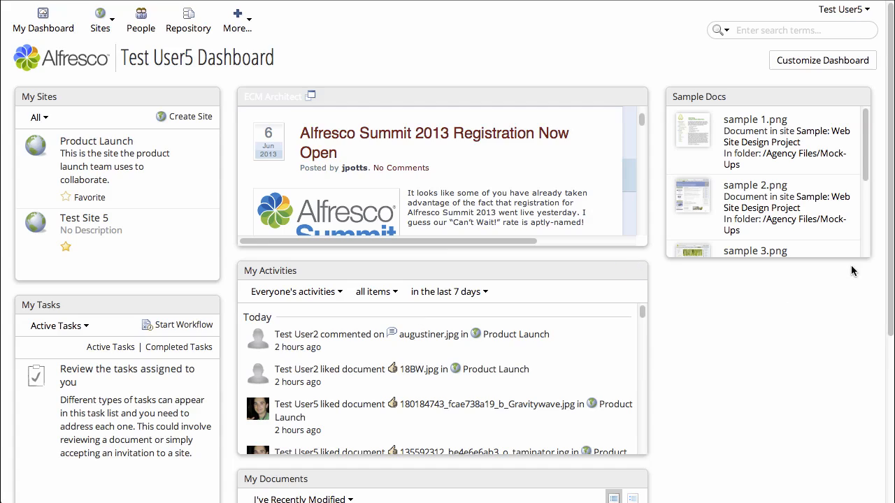
{"action": "mouse_move", "coordinate": [850, 262]}
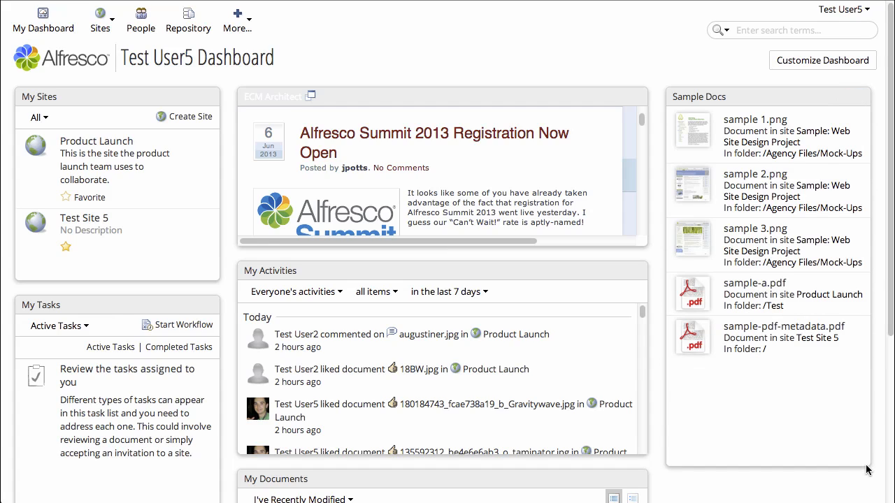
{"action": "mouse_move", "coordinate": [804, 249]}
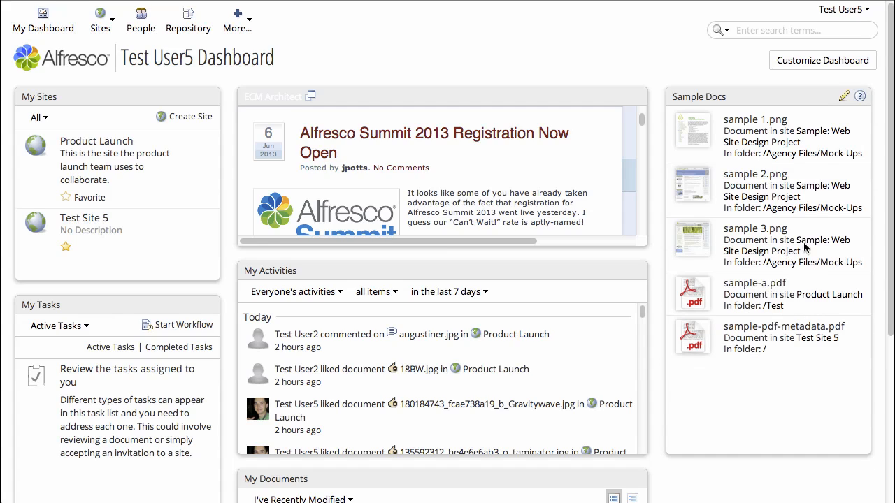
{"action": "mouse_move", "coordinate": [771, 131]}
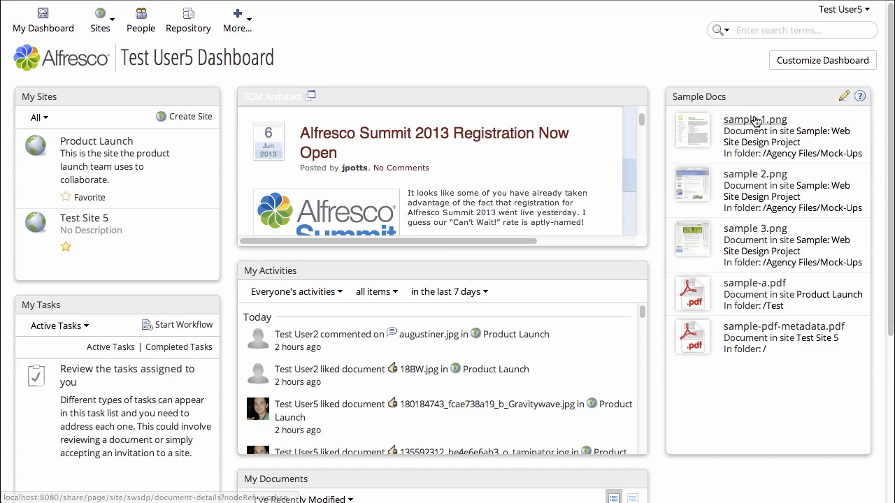
{"action": "mouse_move", "coordinate": [755, 217]}
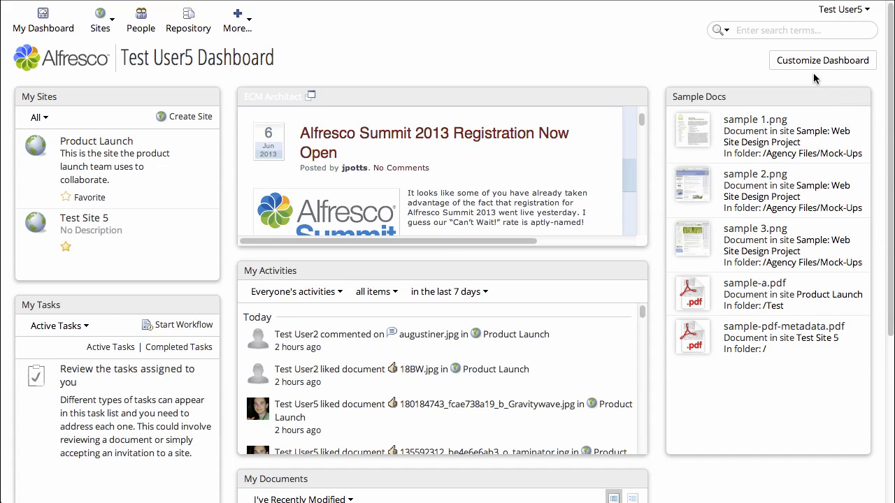
{"action": "mouse_move", "coordinate": [842, 8]}
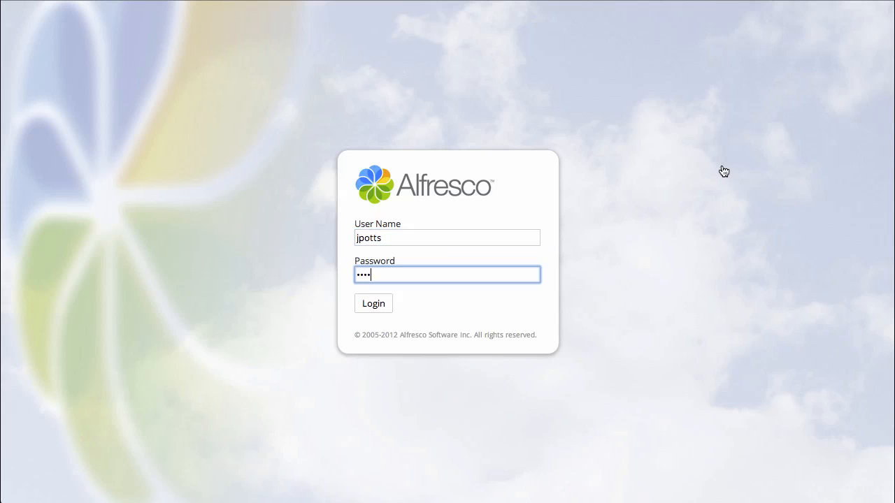
Sign in as Jeff Potts and go to the Product Launch site dashboard.
{"action": "left_click", "coordinate": [373, 303]}
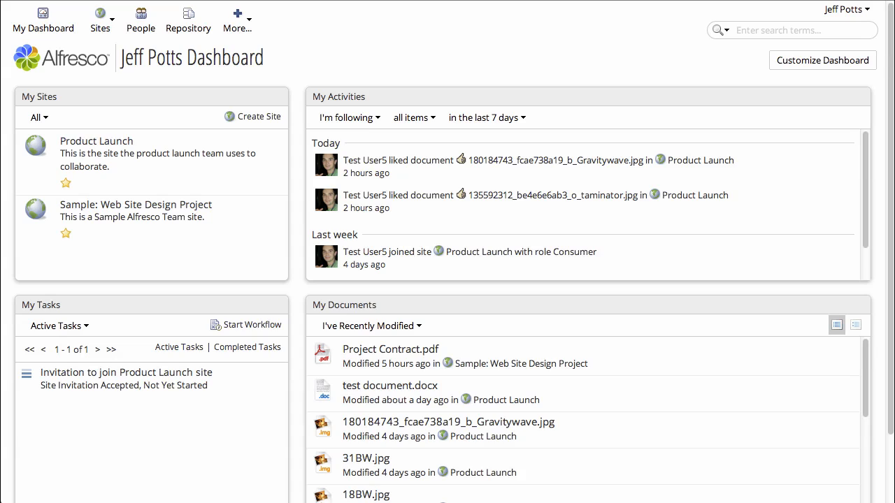
{"action": "mouse_move", "coordinate": [266, 67]}
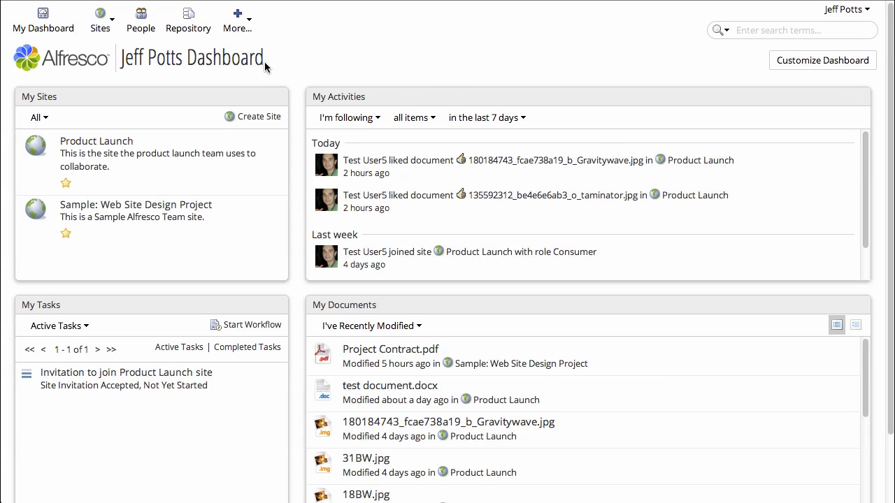
{"action": "double_click", "coordinate": [193, 59]}
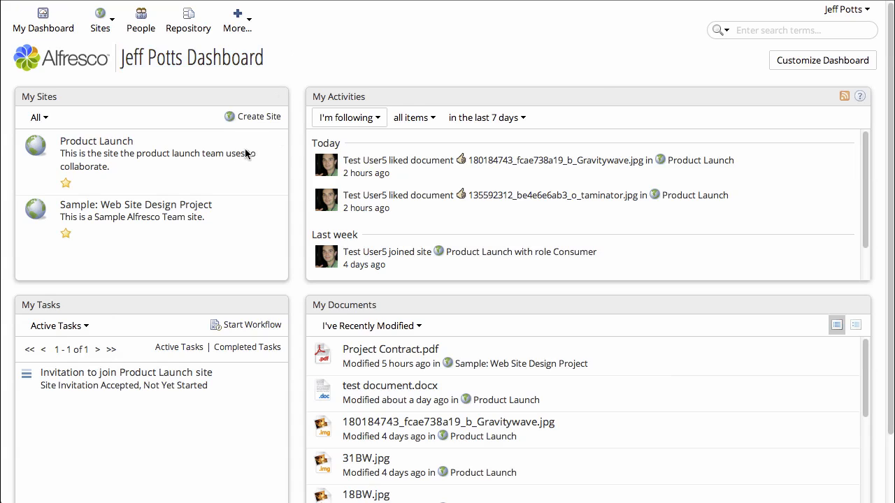
{"action": "mouse_move", "coordinate": [149, 168]}
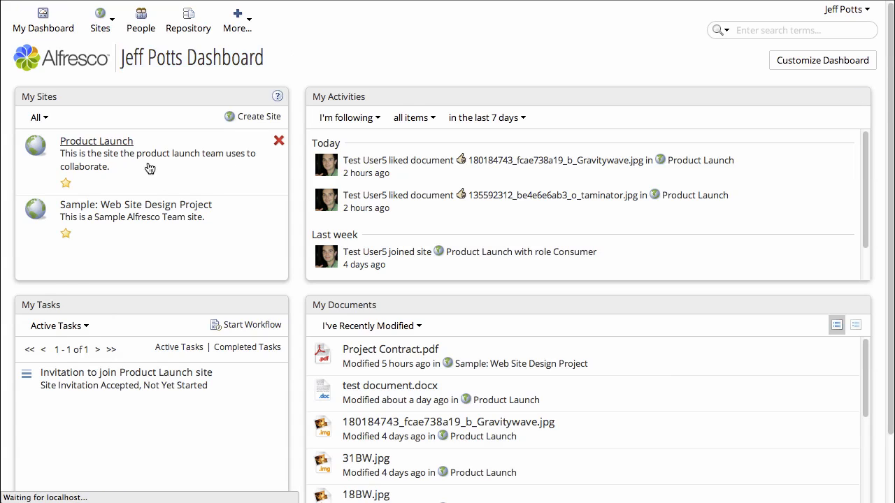
{"action": "left_click", "coordinate": [97, 142]}
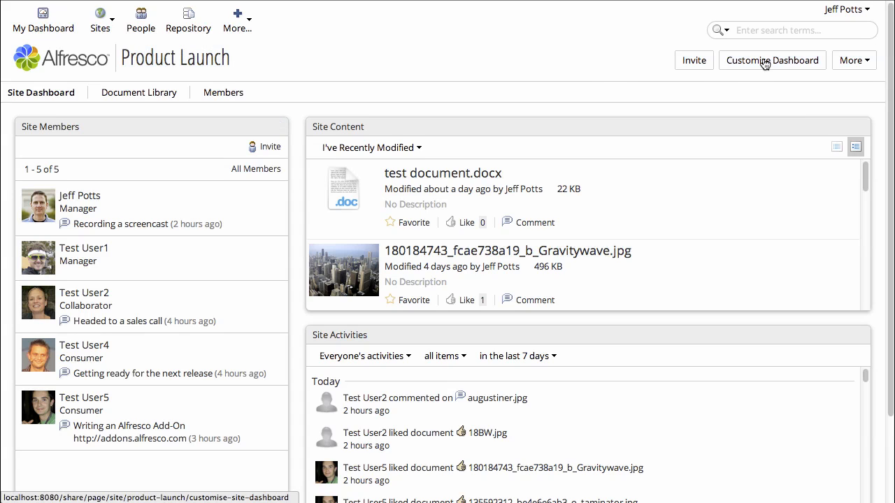
Add Site Notice to Column 1 and Image Preview to Column 2 of the site dashboard.
{"action": "left_click", "coordinate": [772, 60]}
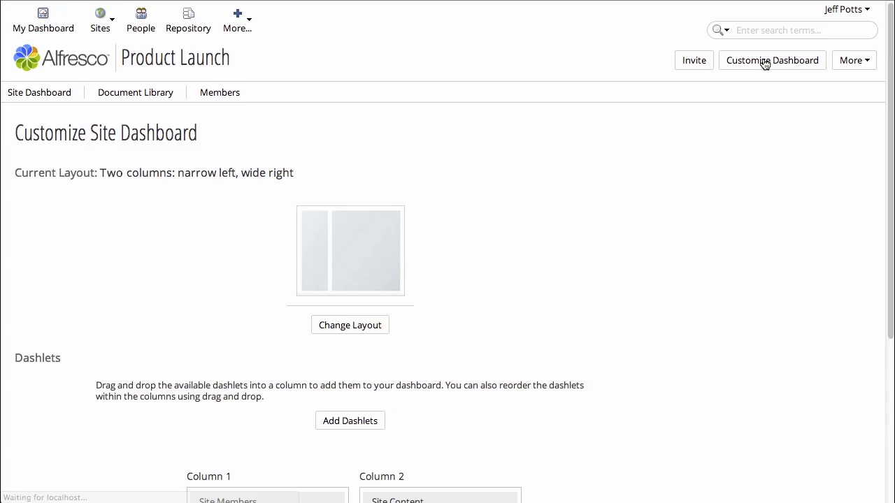
{"action": "left_click", "coordinate": [349, 324]}
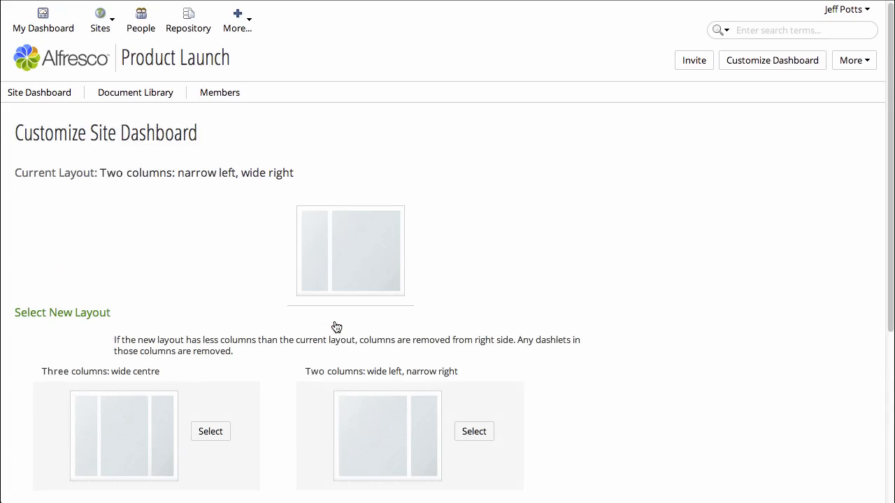
{"action": "scroll", "scroll_direction": "down", "scroll_amount": 3}
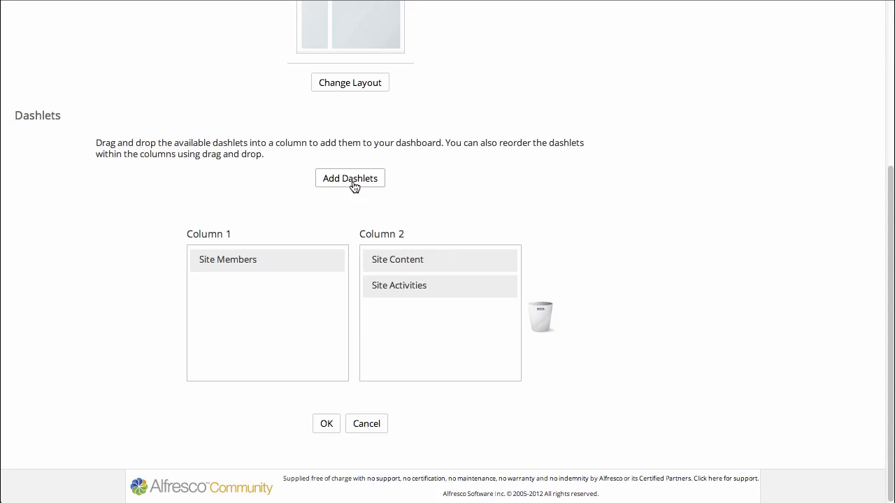
{"action": "left_click", "coordinate": [349, 178]}
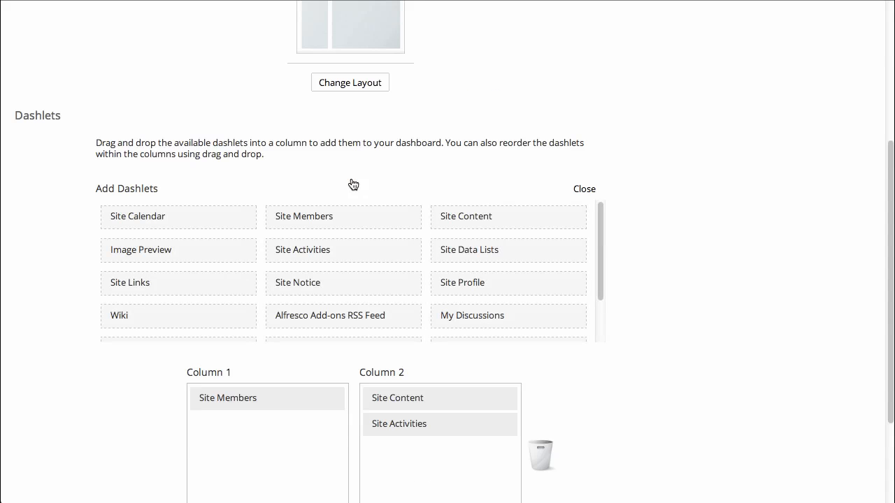
{"action": "mouse_move", "coordinate": [358, 281]}
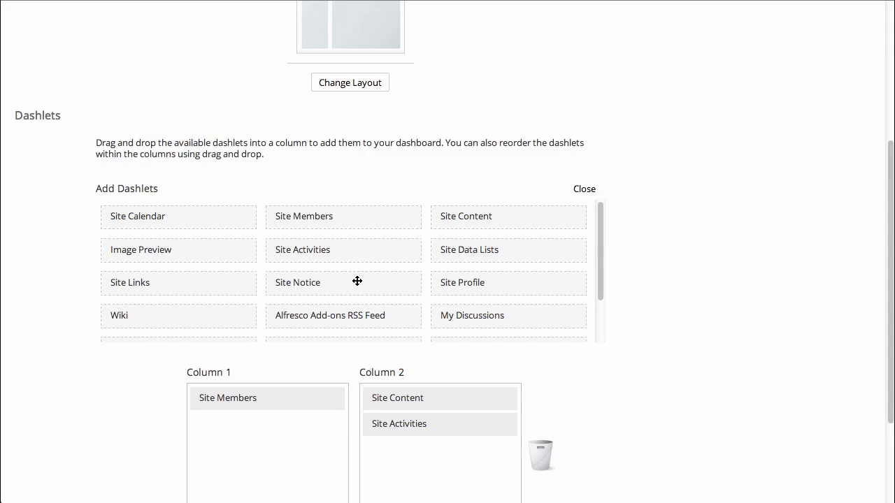
{"action": "left_click_drag", "start_coordinate": [344, 282], "coordinate": [272, 391]}
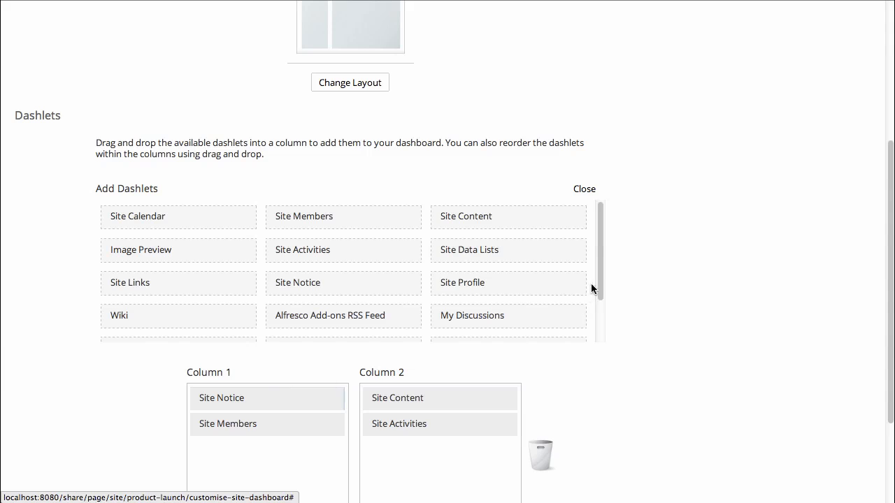
{"action": "scroll", "scroll_direction": "down", "scroll_amount": 3}
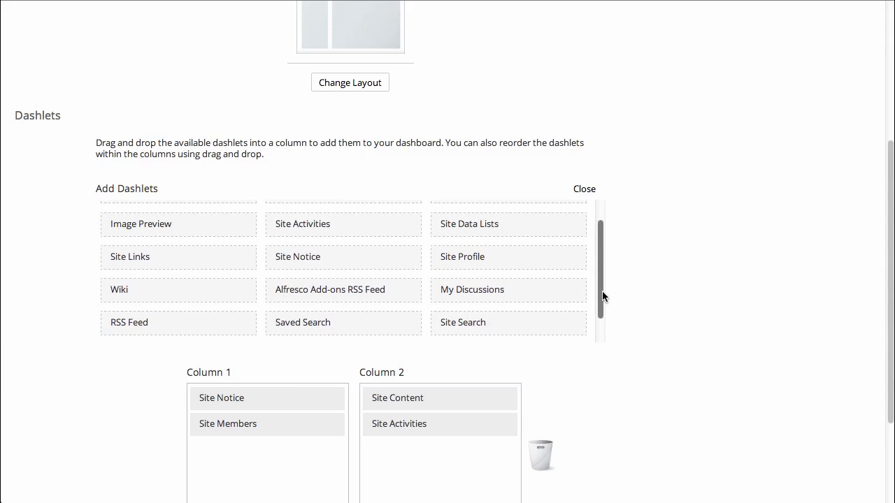
{"action": "scroll", "scroll_direction": "up", "scroll_amount": 3}
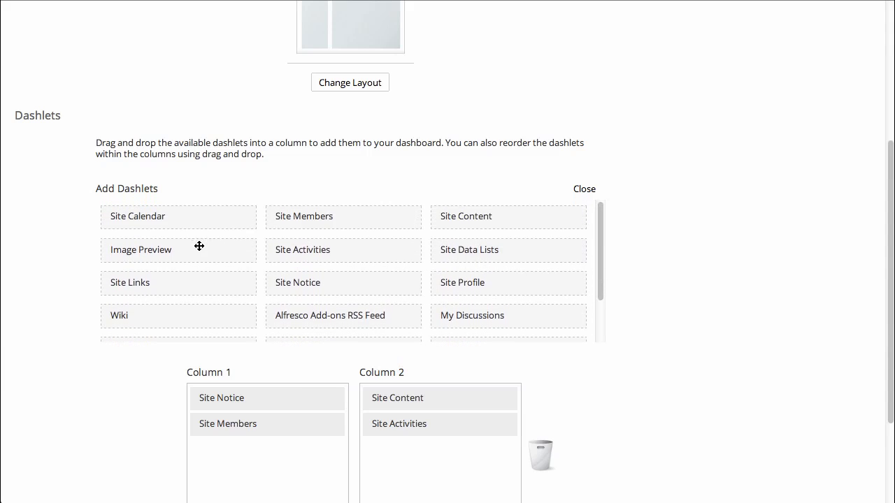
{"action": "left_click_drag", "start_coordinate": [179, 248], "coordinate": [448, 394]}
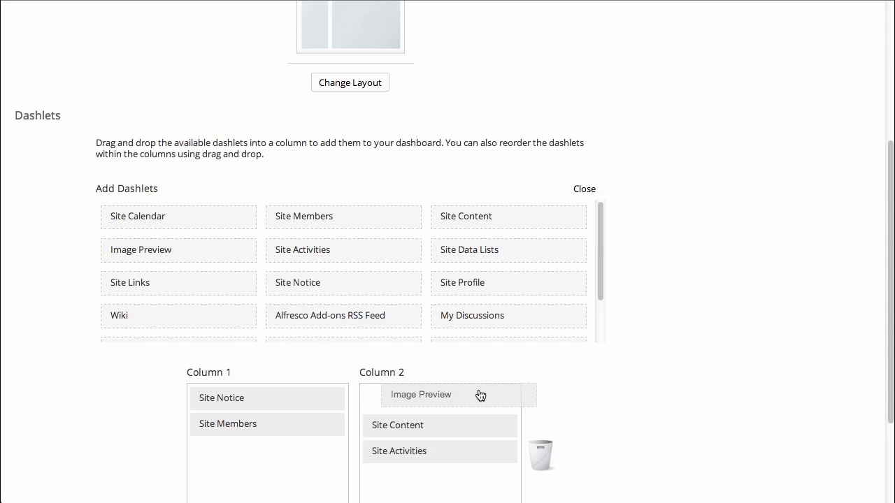
Save the site dashboard and bring up the Site Notice settings.
{"action": "scroll", "scroll_direction": "down", "scroll_amount": 3}
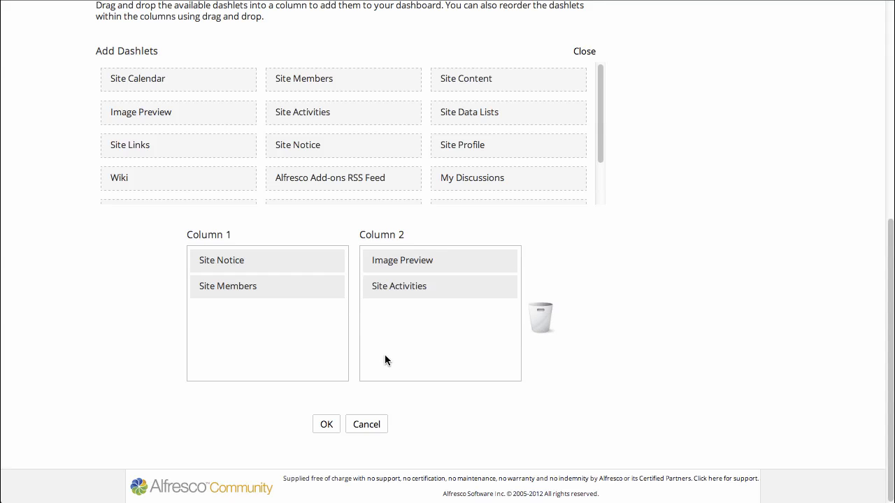
{"action": "left_click", "coordinate": [326, 425]}
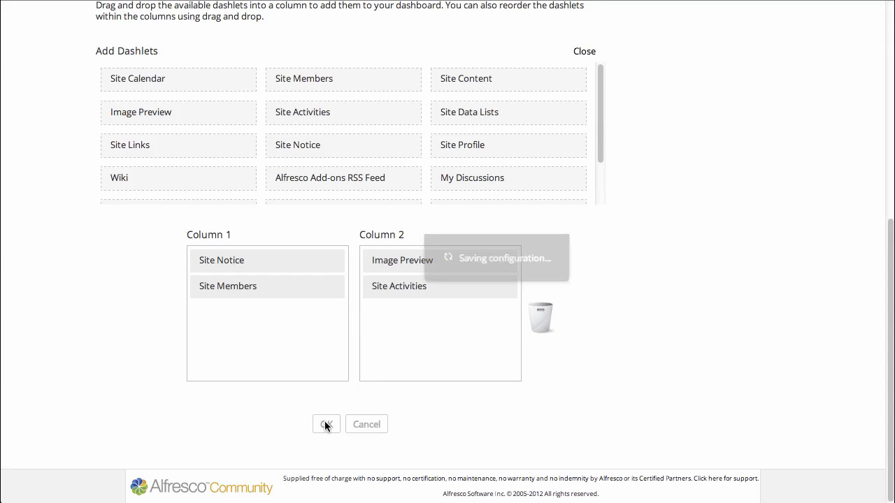
{"action": "left_click", "coordinate": [325, 425]}
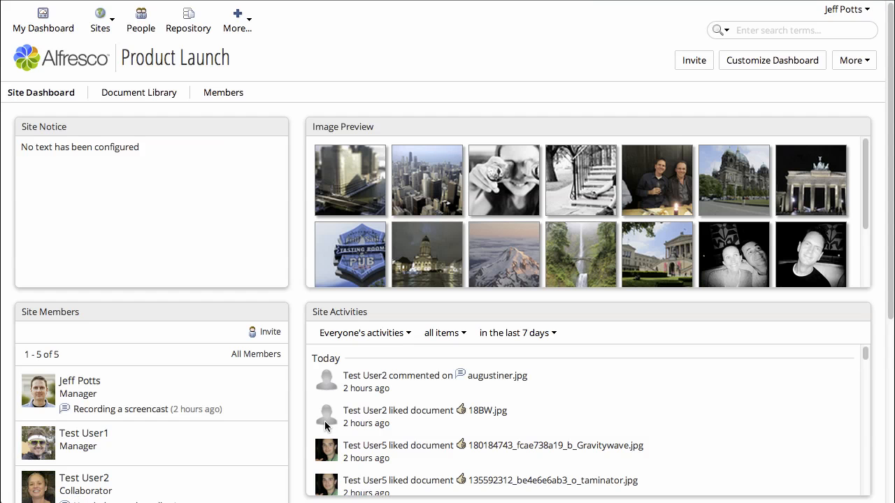
{"action": "mouse_move", "coordinate": [233, 296]}
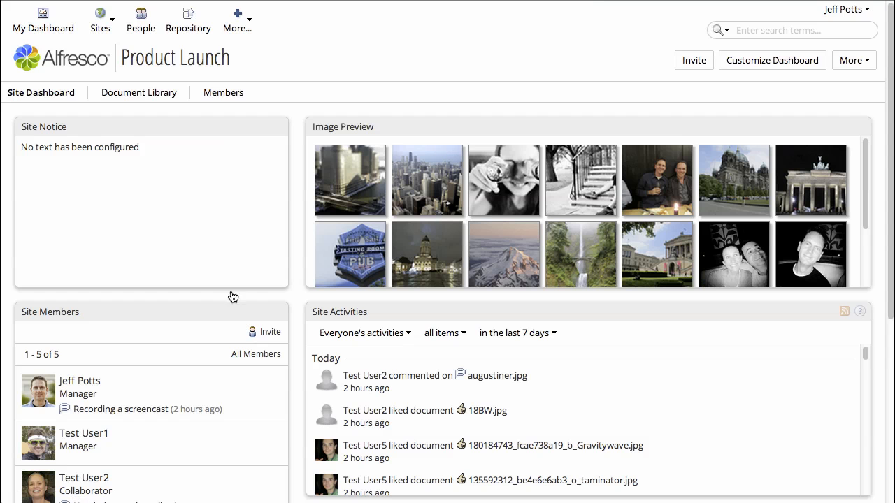
{"action": "left_click", "coordinate": [263, 126]}
{"action": "type", "text": "Product Launch"}
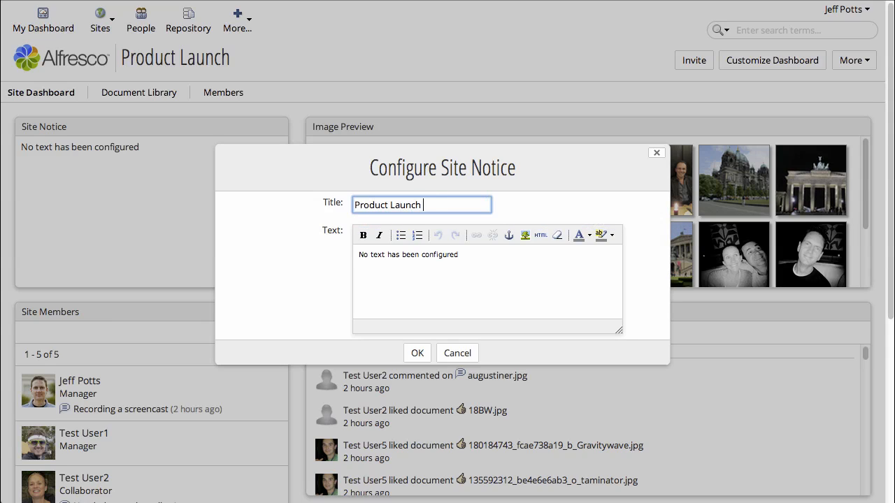
Set the notice to 'Product Launch is this Friday!' with a 'Just a reminder' text, 'this Friday' in bold.
{"action": "type", "text": "is this Friday!"}
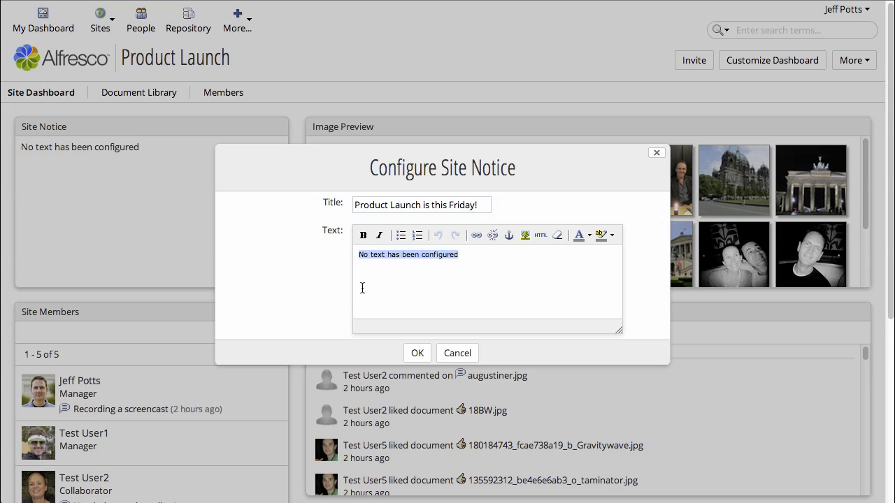
{"action": "type", "text": "Just a reminder that the product launch is this Friday!"}
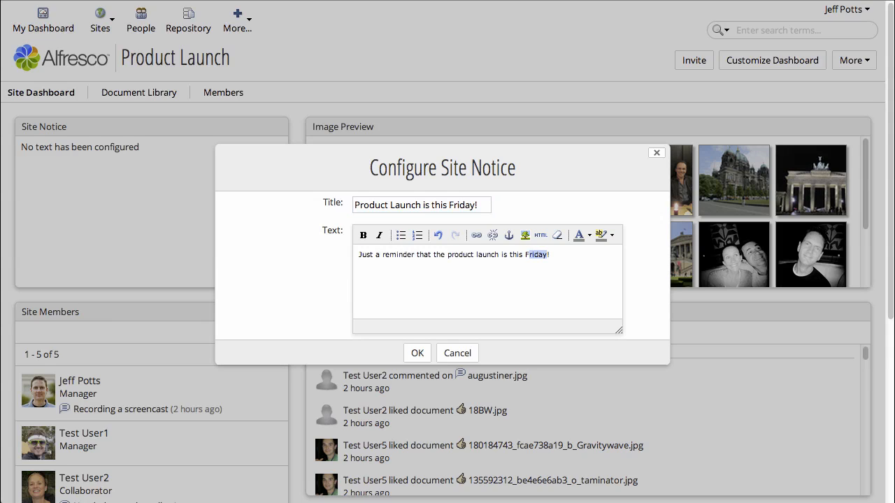
{"action": "left_click", "coordinate": [363, 235]}
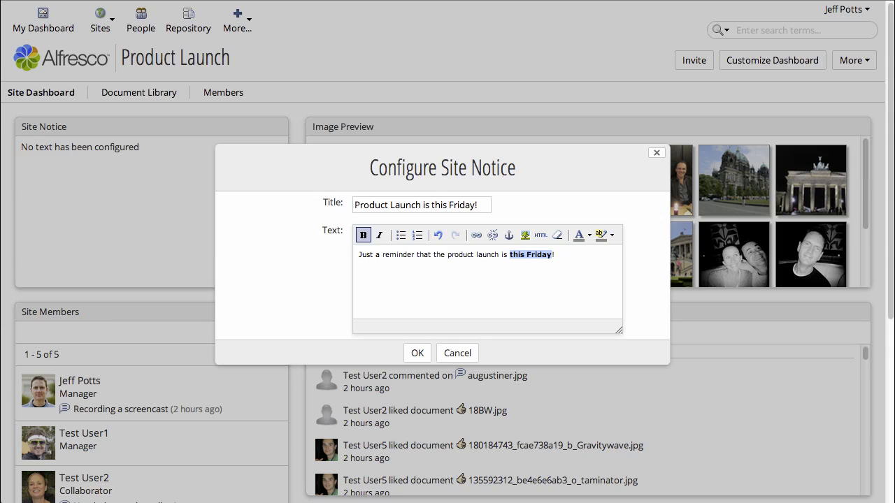
{"action": "left_click", "coordinate": [417, 352]}
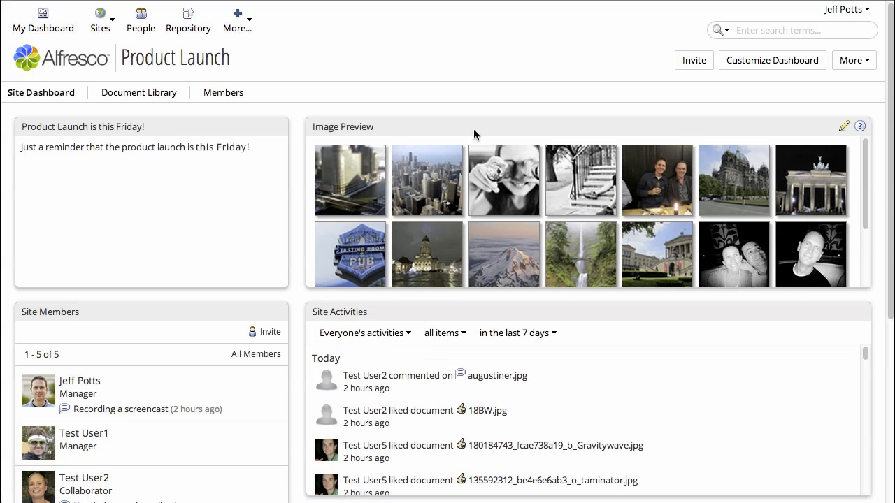
Sign out, sign in as tuser5, view Product Launch, then return to My Dashboard.
{"action": "left_click", "coordinate": [845, 8]}
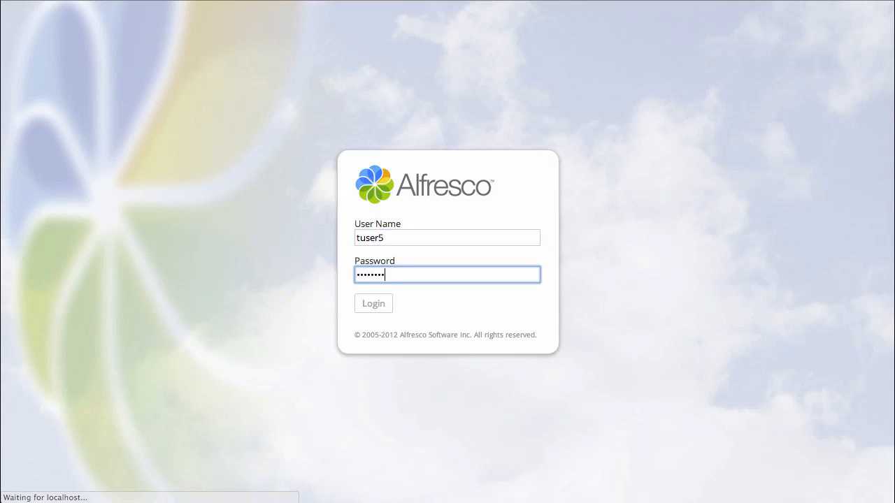
{"action": "left_click", "coordinate": [374, 302]}
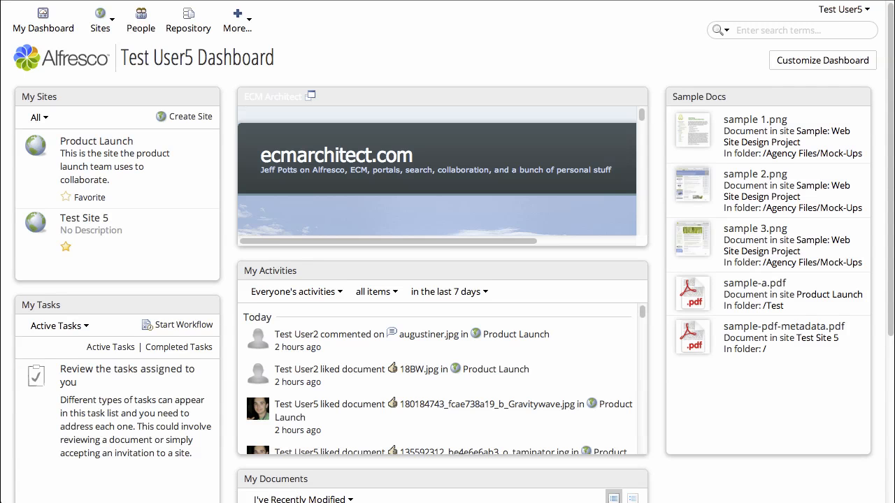
{"action": "mouse_move", "coordinate": [96, 139]}
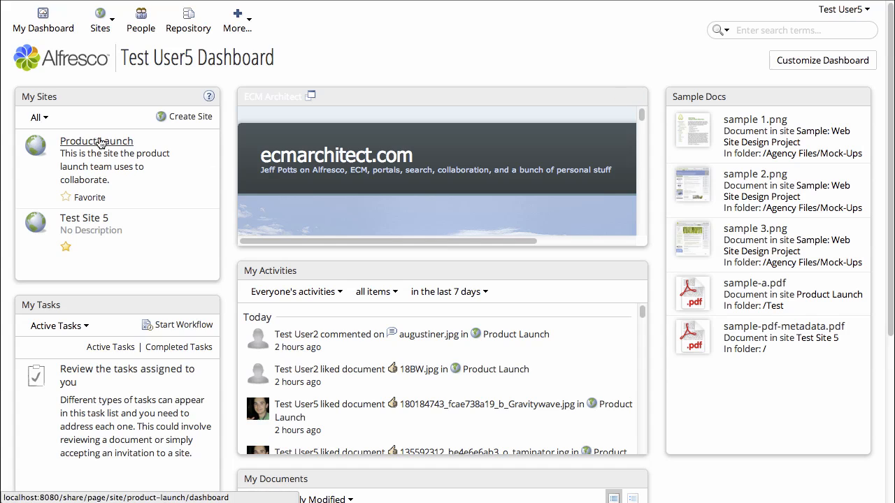
{"action": "left_click", "coordinate": [95, 139]}
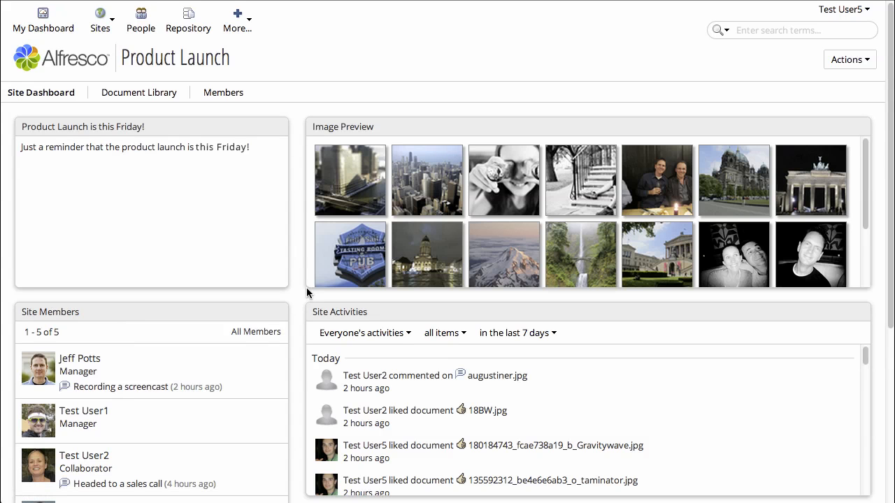
{"action": "mouse_move", "coordinate": [98, 92]}
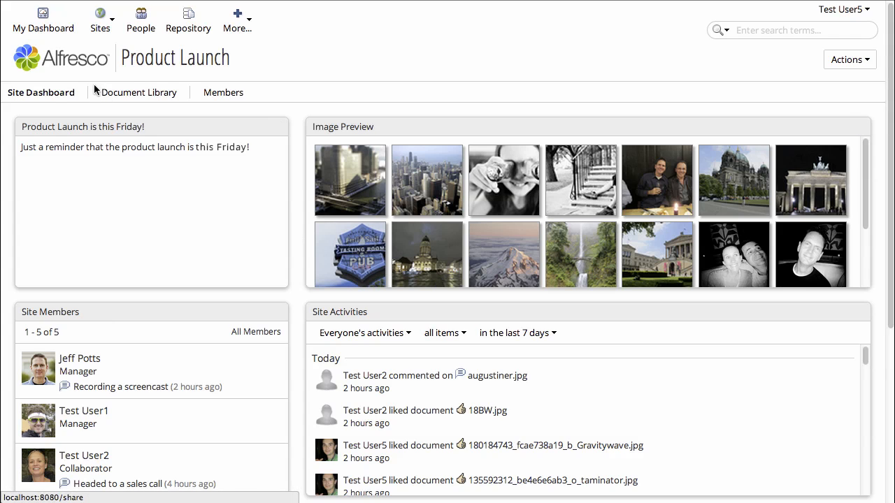
{"action": "left_click", "coordinate": [43, 21]}
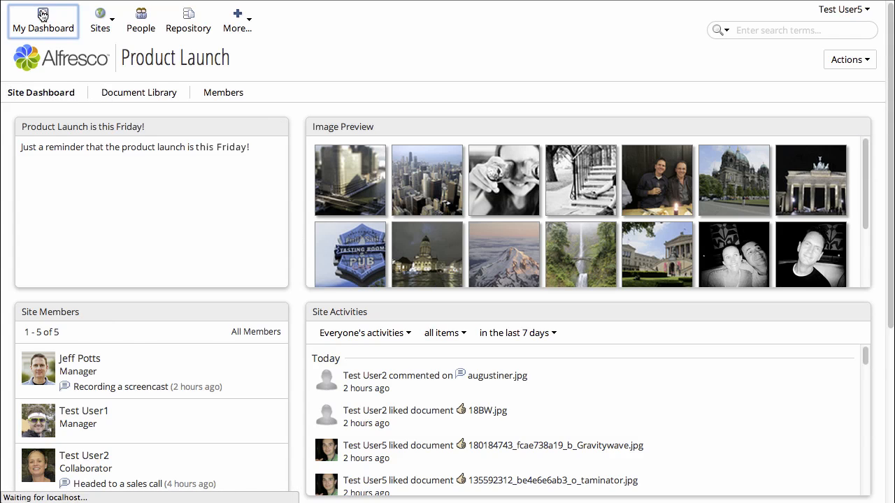
{"action": "left_click", "coordinate": [42, 21]}
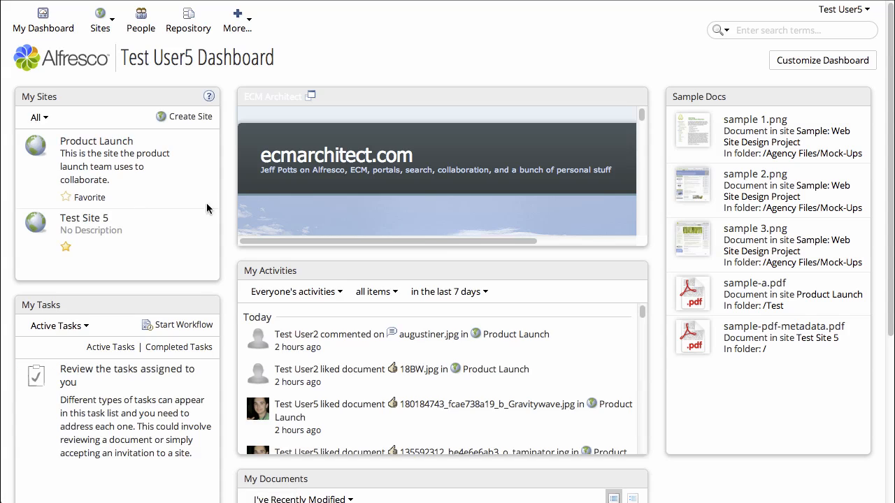
Reset the dashboard to 'Two columns: narrow left, wide right' without Web View and save.
{"action": "left_click", "coordinate": [822, 60]}
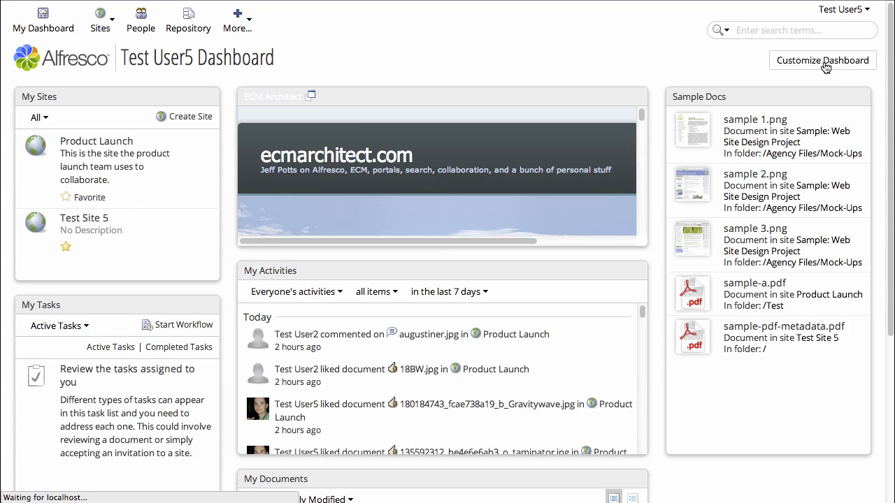
{"action": "left_click", "coordinate": [822, 61]}
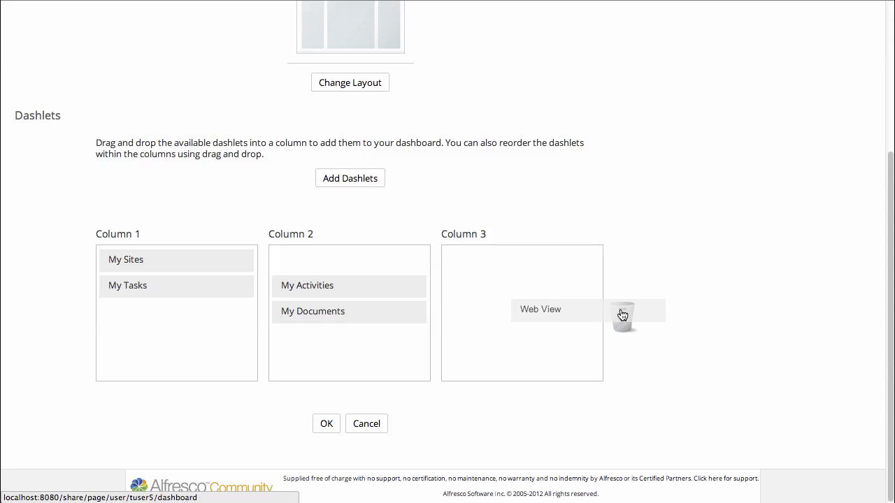
{"action": "left_click", "coordinate": [349, 81]}
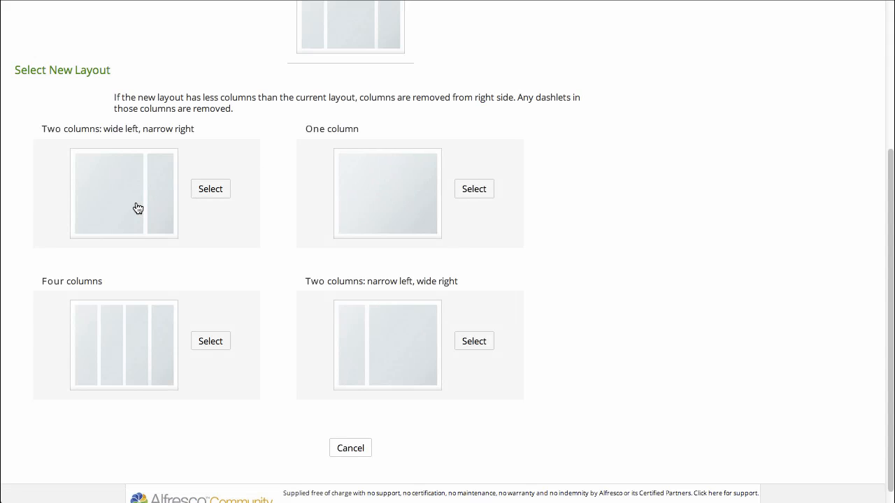
{"action": "left_click", "coordinate": [209, 189]}
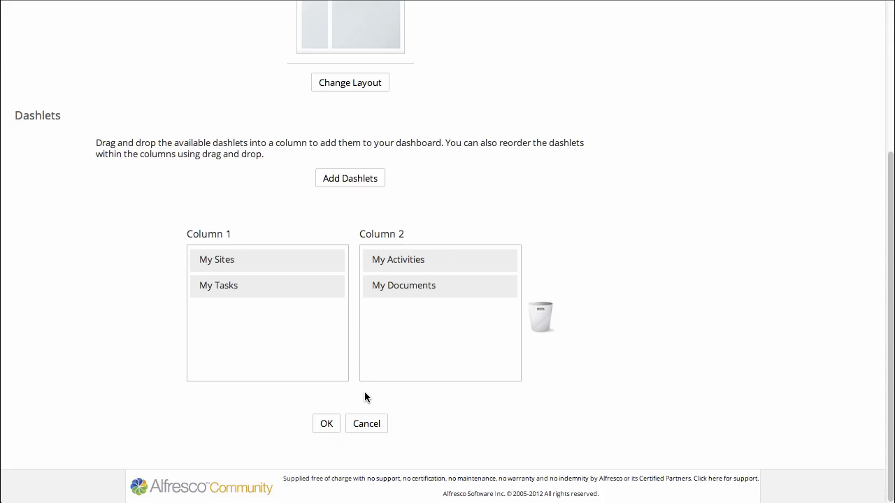
{"action": "left_click", "coordinate": [326, 423]}
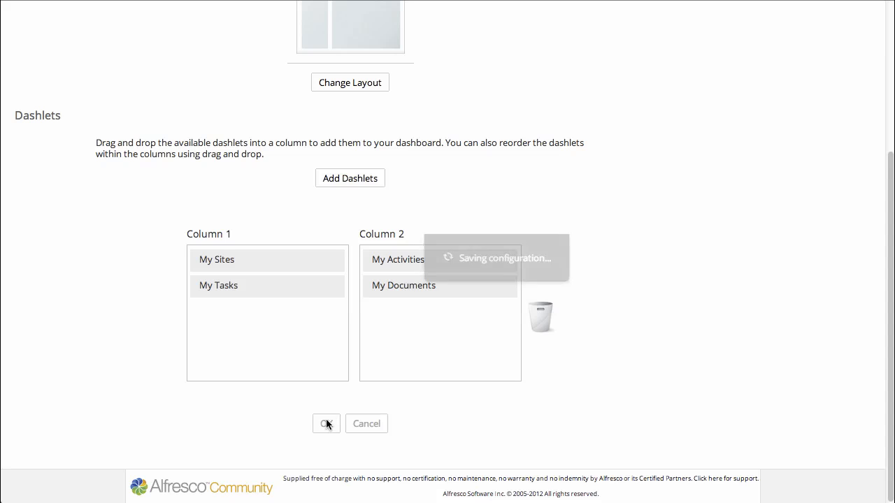
{"action": "left_click", "coordinate": [326, 424]}
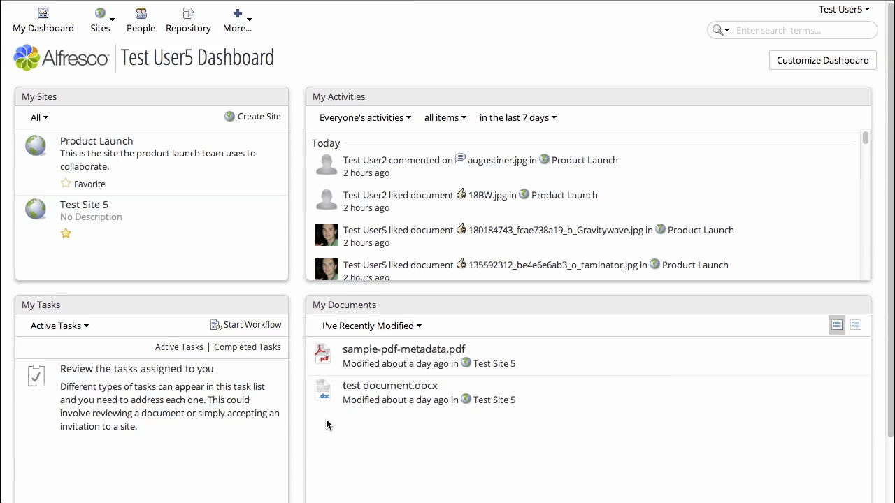